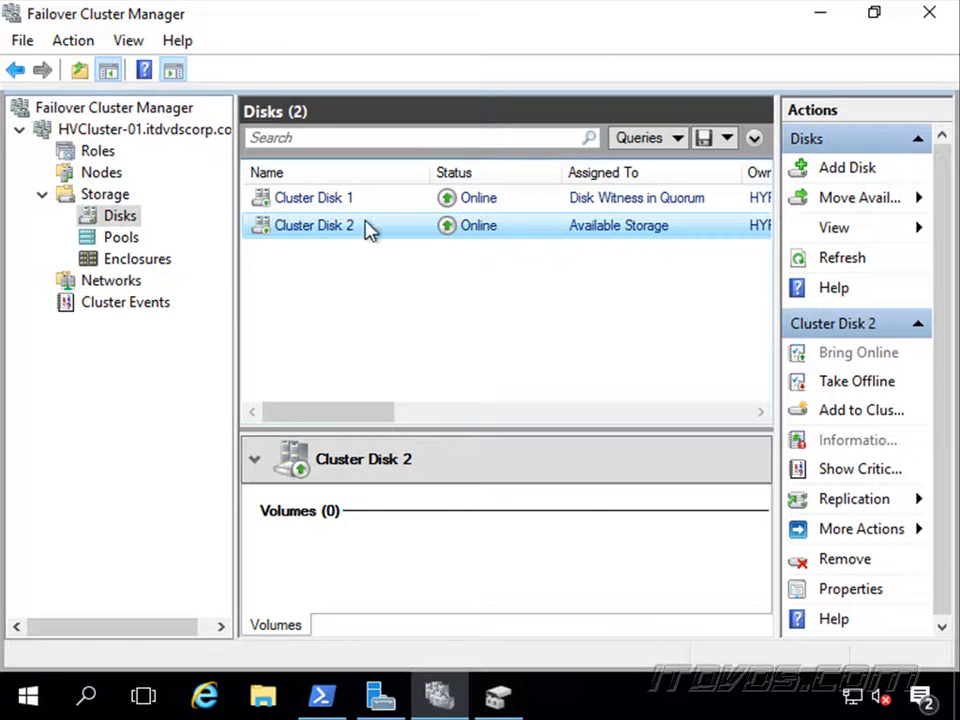
Turn on maintenance mode for Cluster Disk 2 after glancing at Cluster Disk 1's volumes.
click(312, 198)
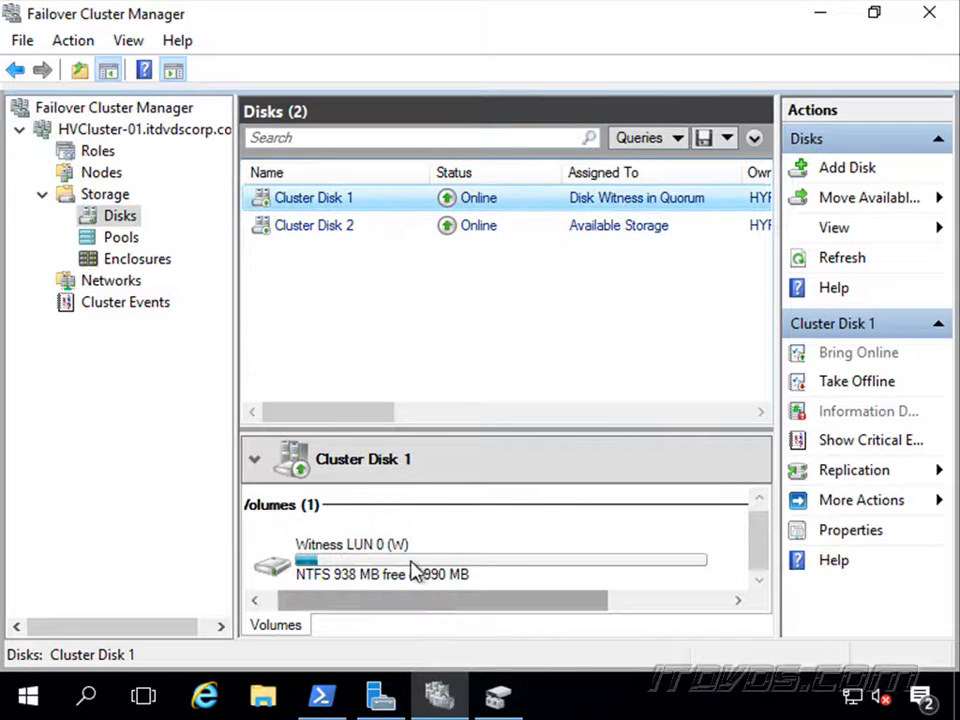
mouse_move(424, 570)
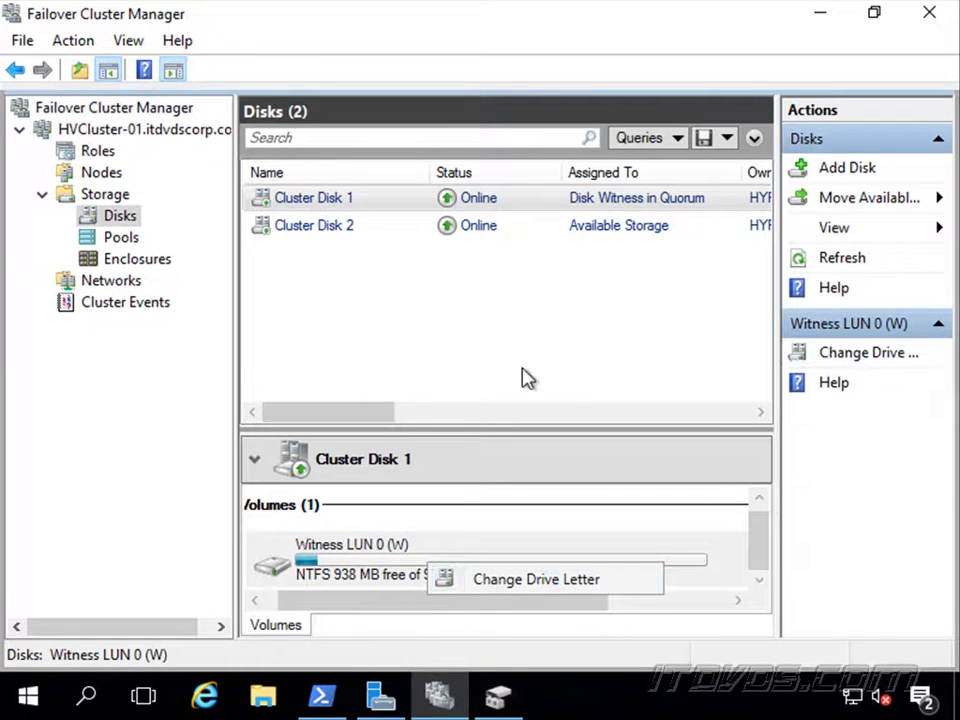
click(314, 224)
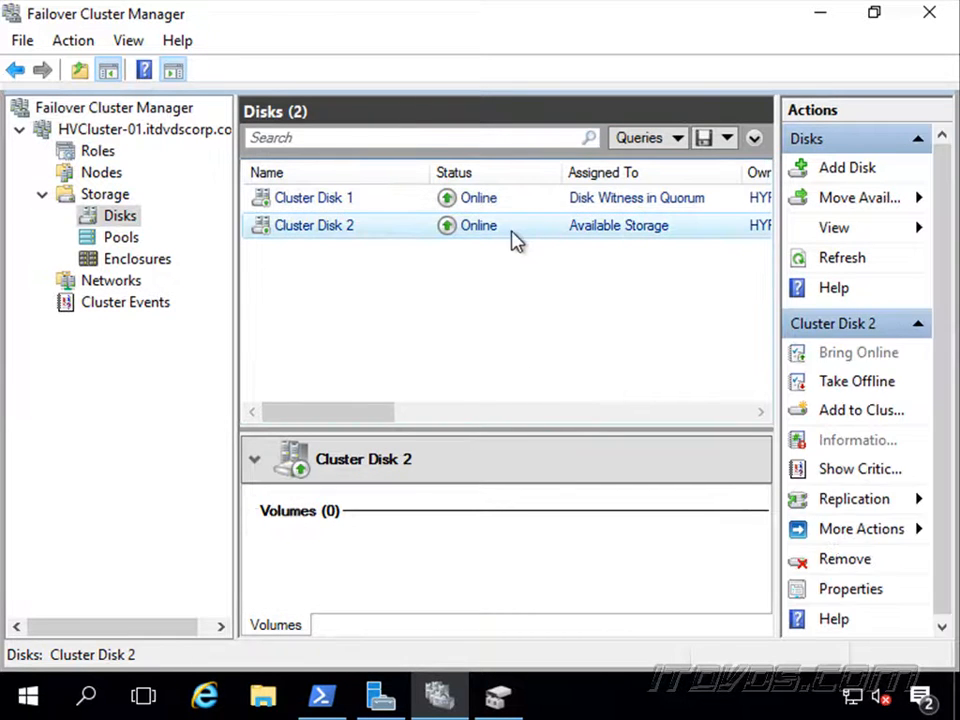
mouse_move(628, 240)
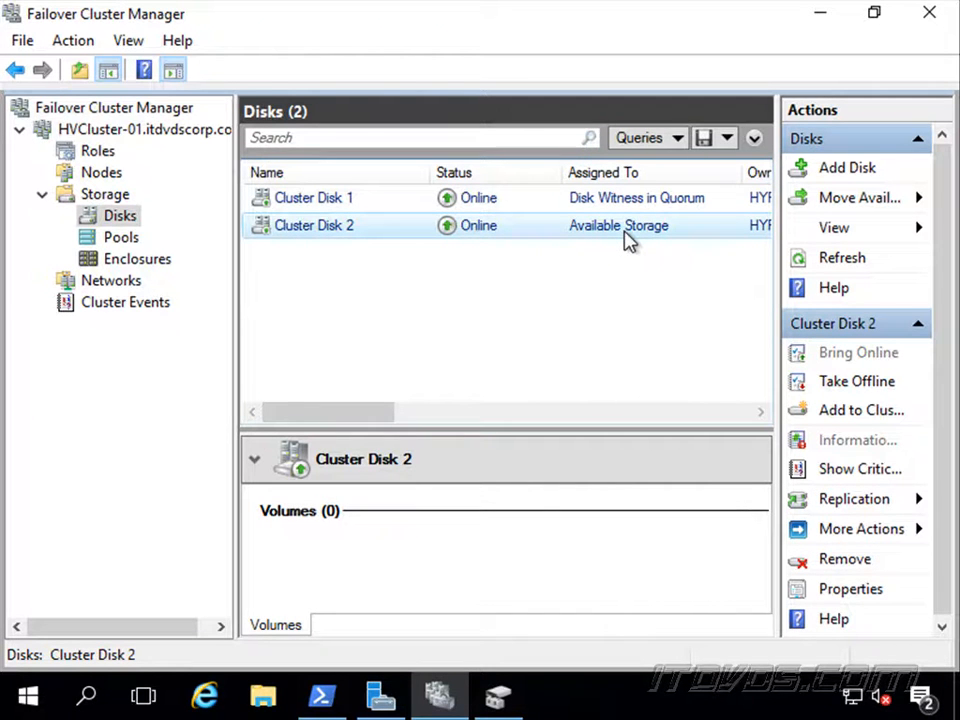
mouse_move(578, 232)
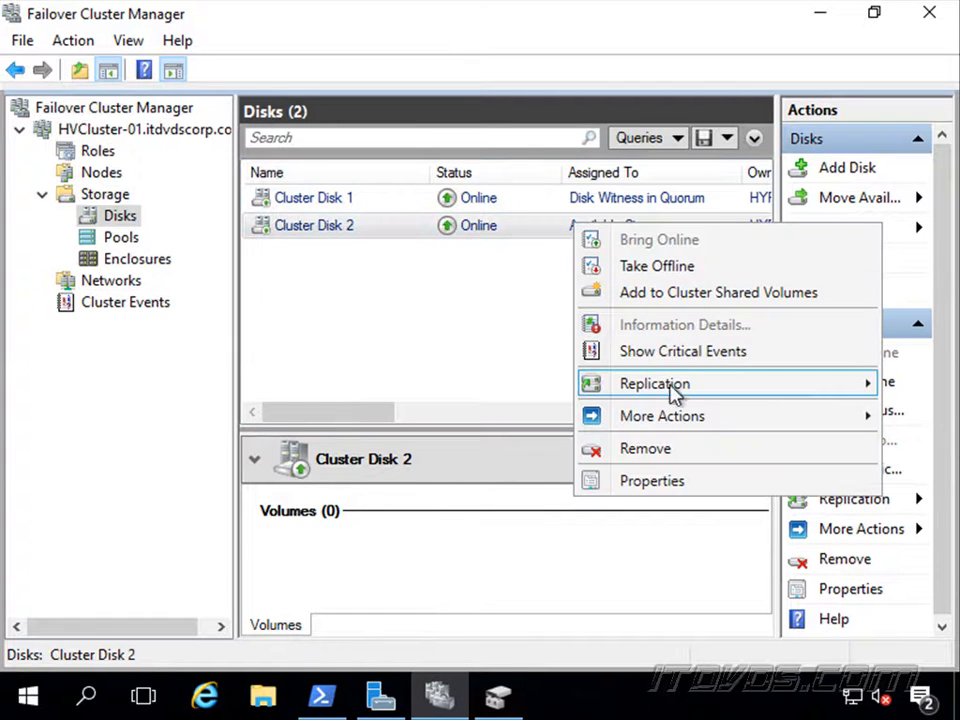
click(660, 414)
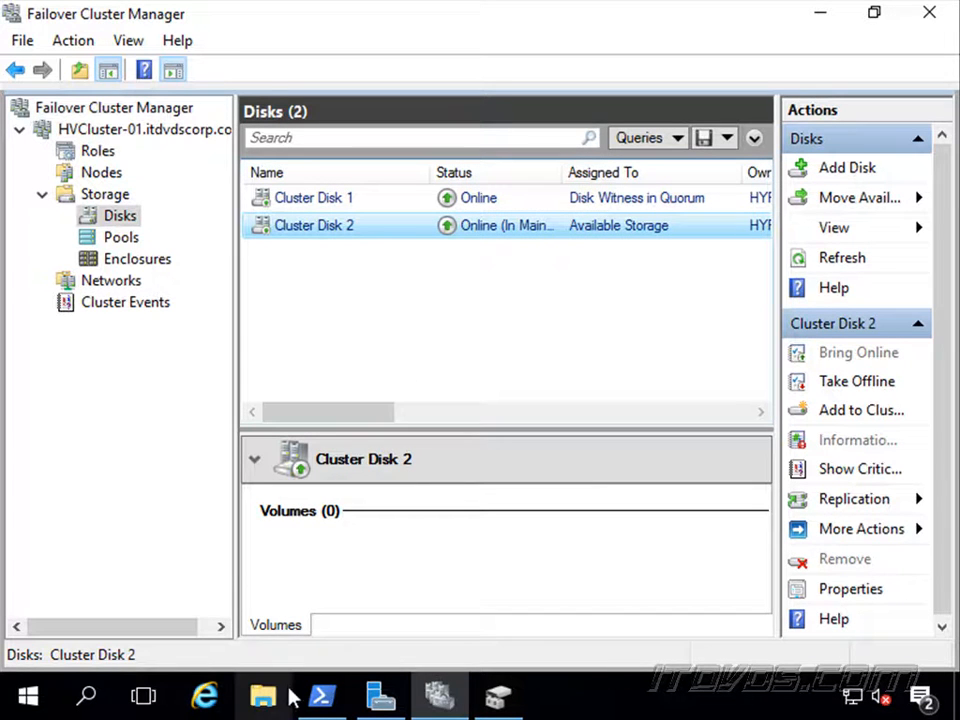
Connect Computer Management to the 'hyperv' computer and show its Disk Management under Storage.
right_click(22, 696)
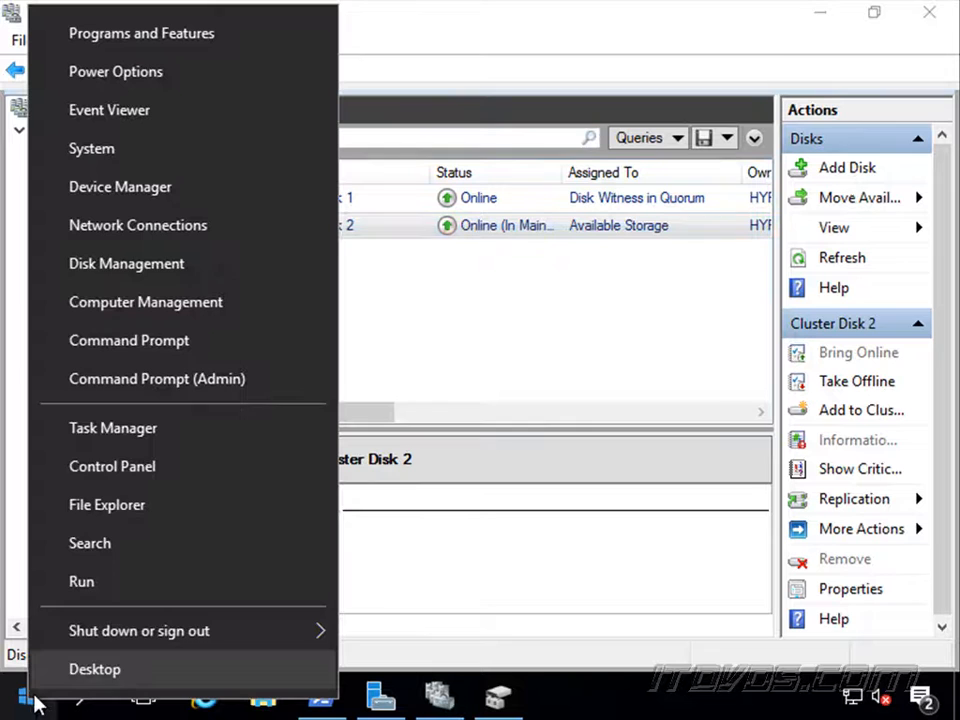
mouse_move(126, 264)
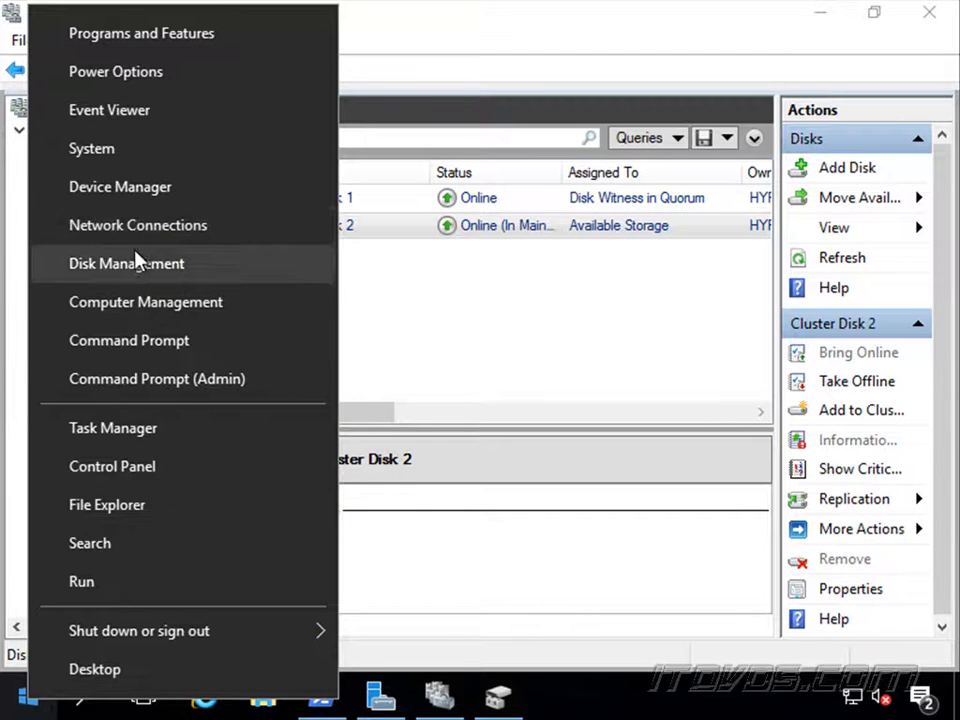
mouse_move(120, 188)
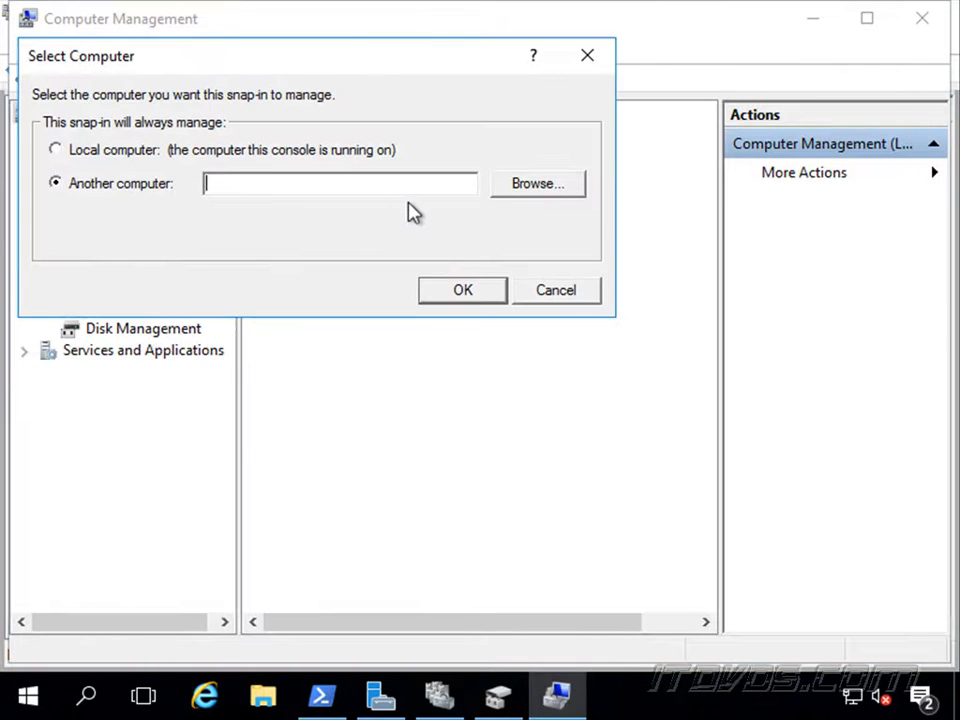
text(hyperv)
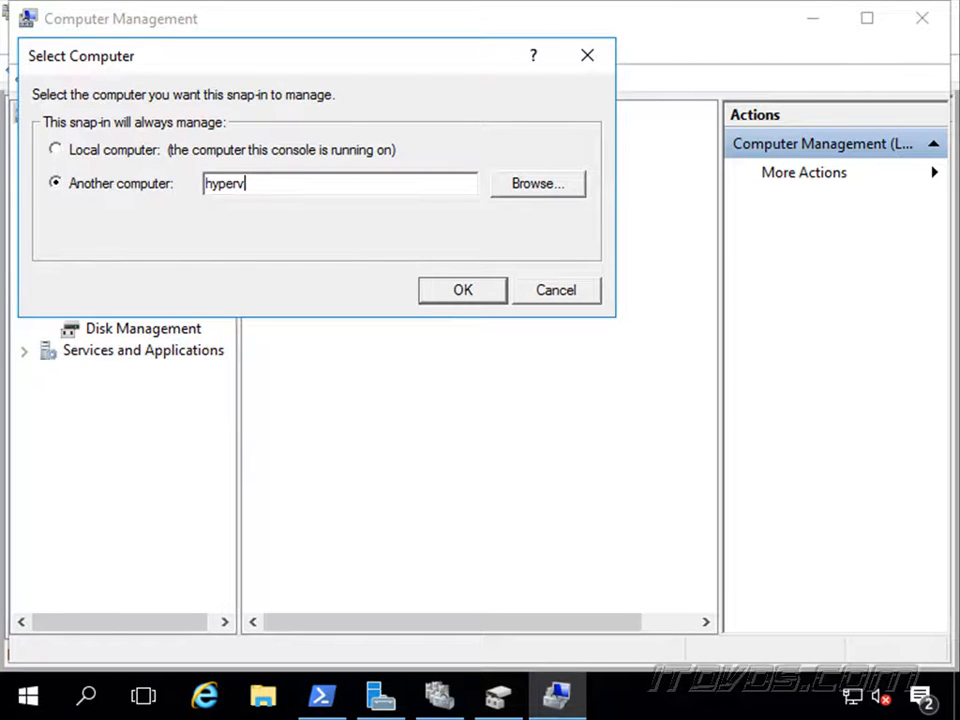
click(462, 288)
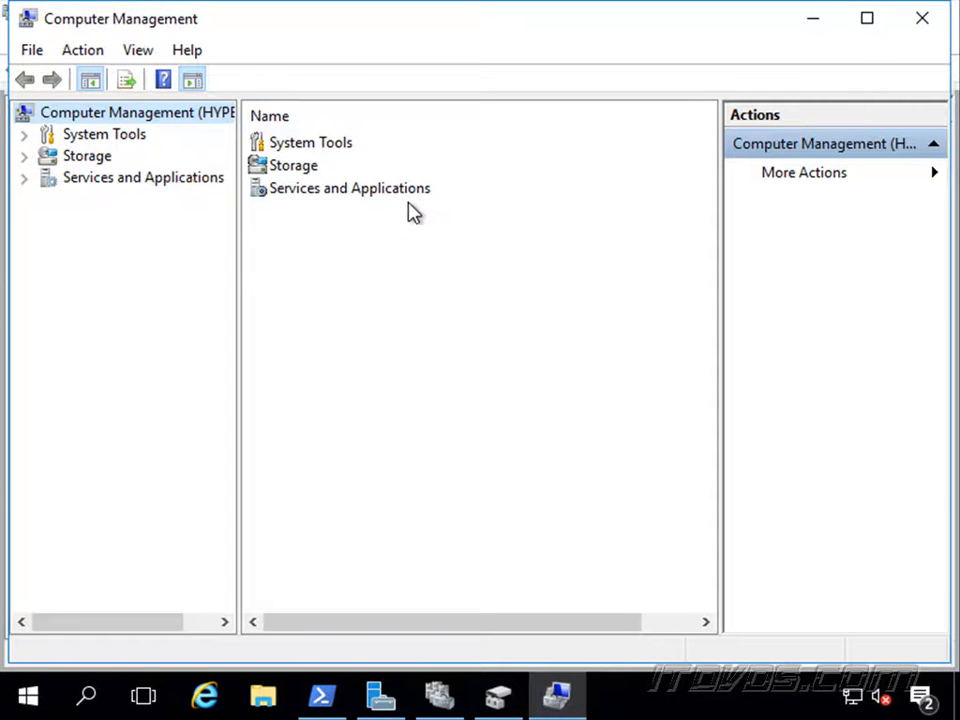
click(24, 156)
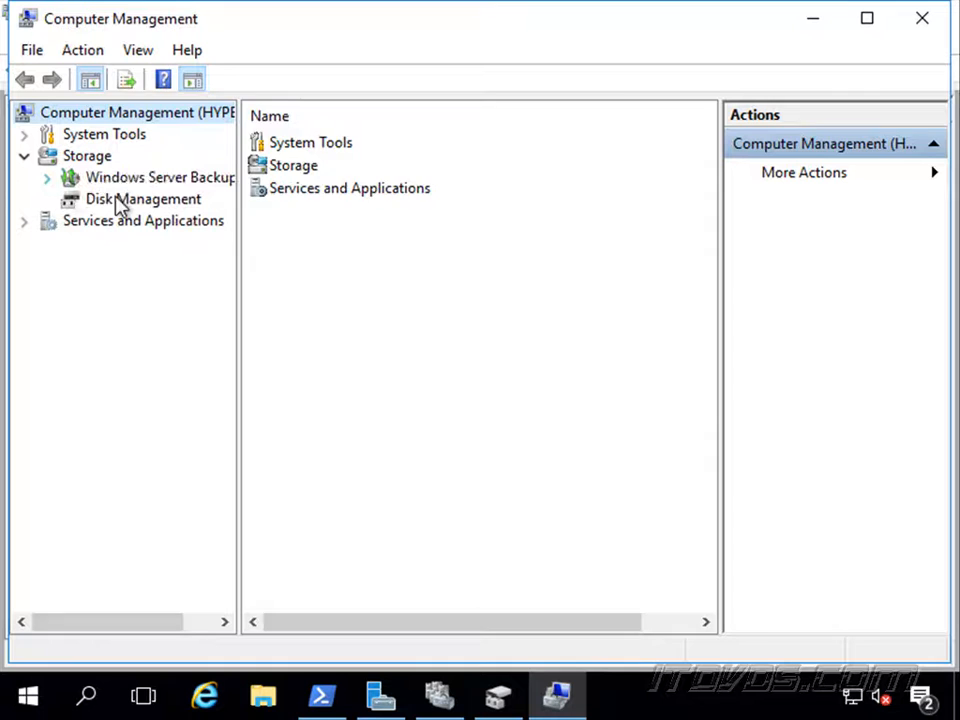
click(144, 200)
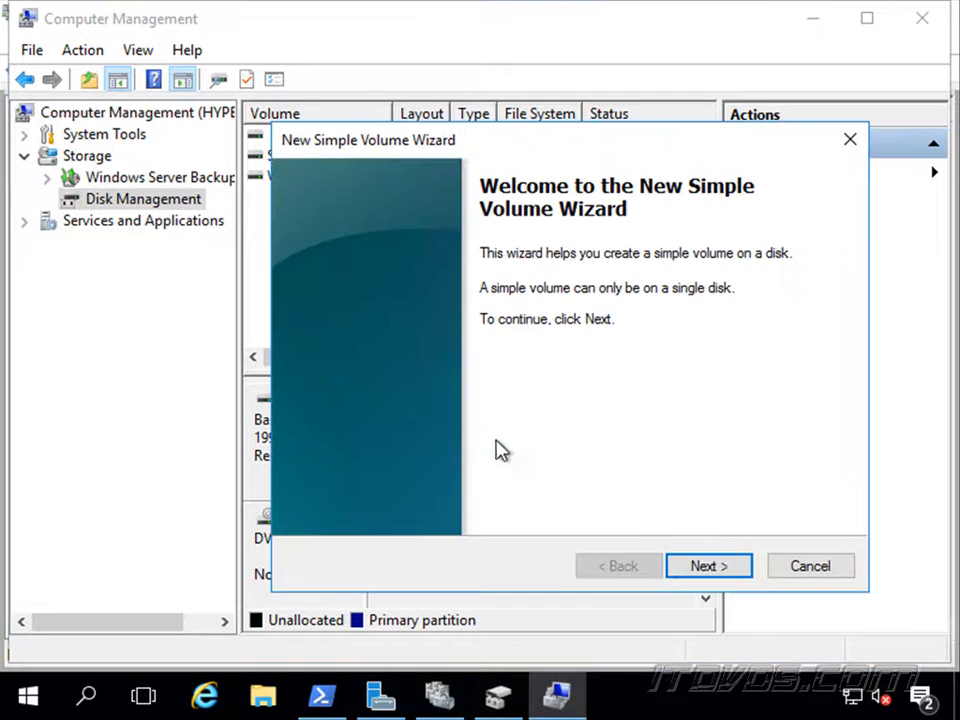
Complete the New Simple Volume Wizard: maximum size, drive letter E, NTFS quick format.
click(708, 564)
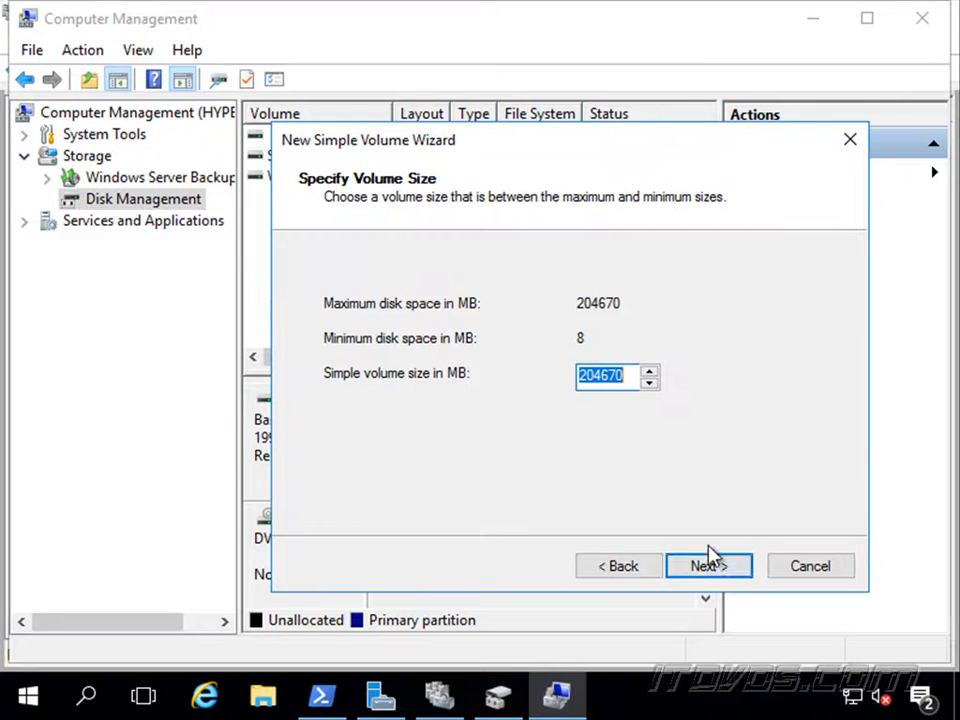
click(708, 564)
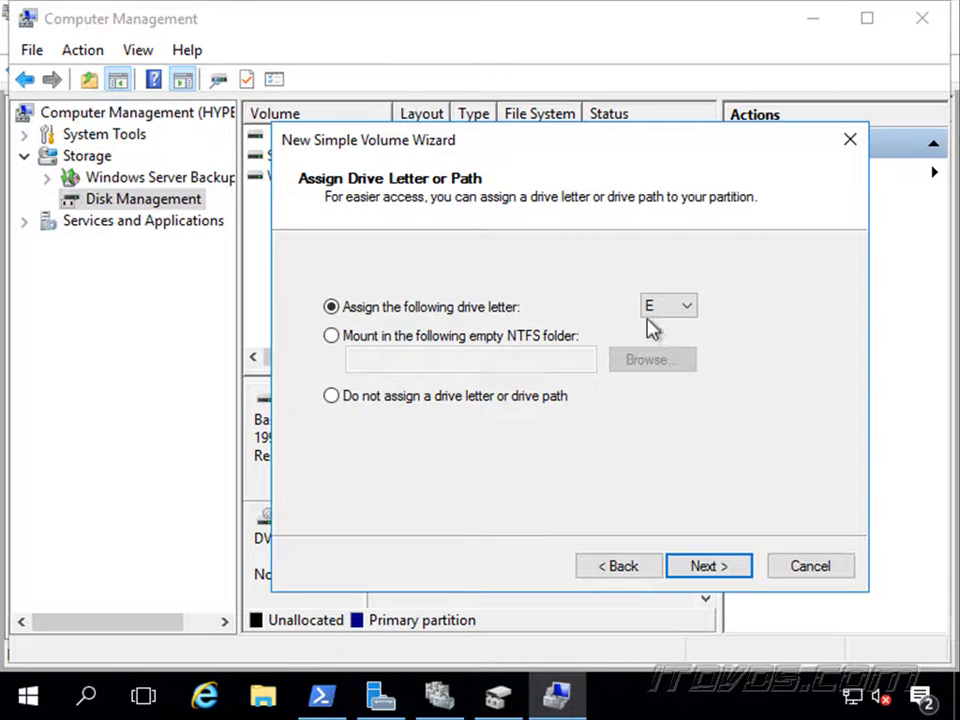
mouse_move(710, 564)
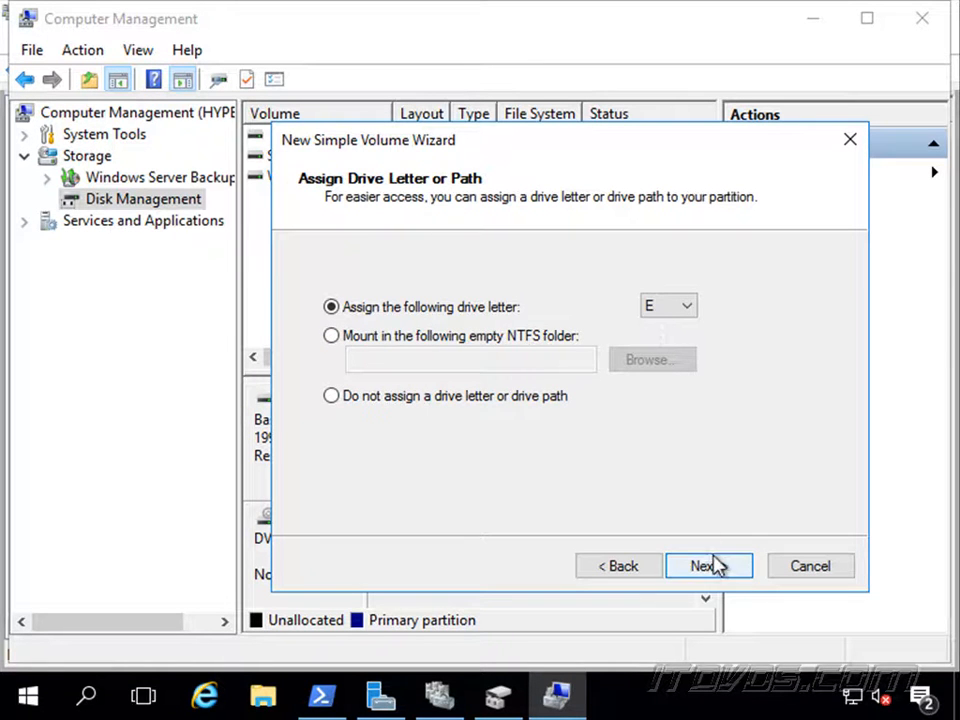
click(708, 564)
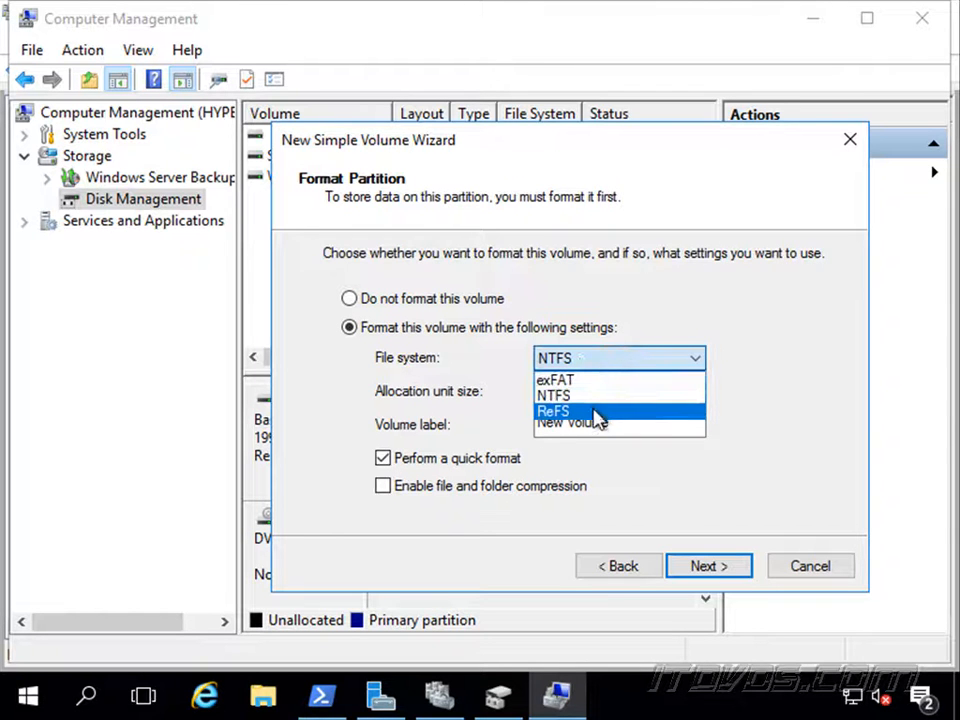
click(552, 396)
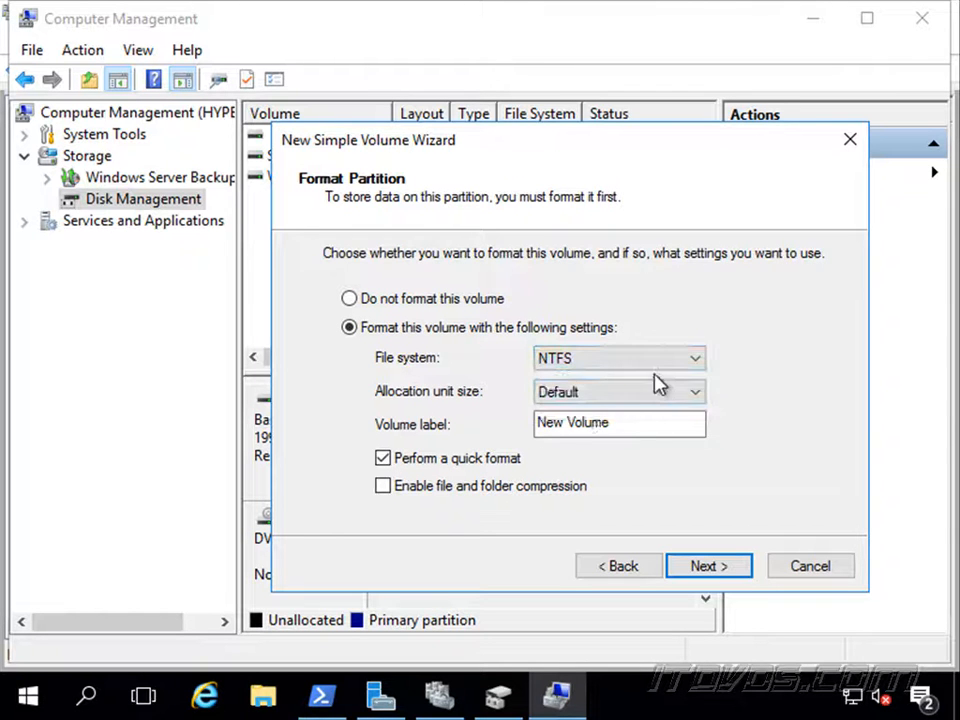
mouse_move(724, 376)
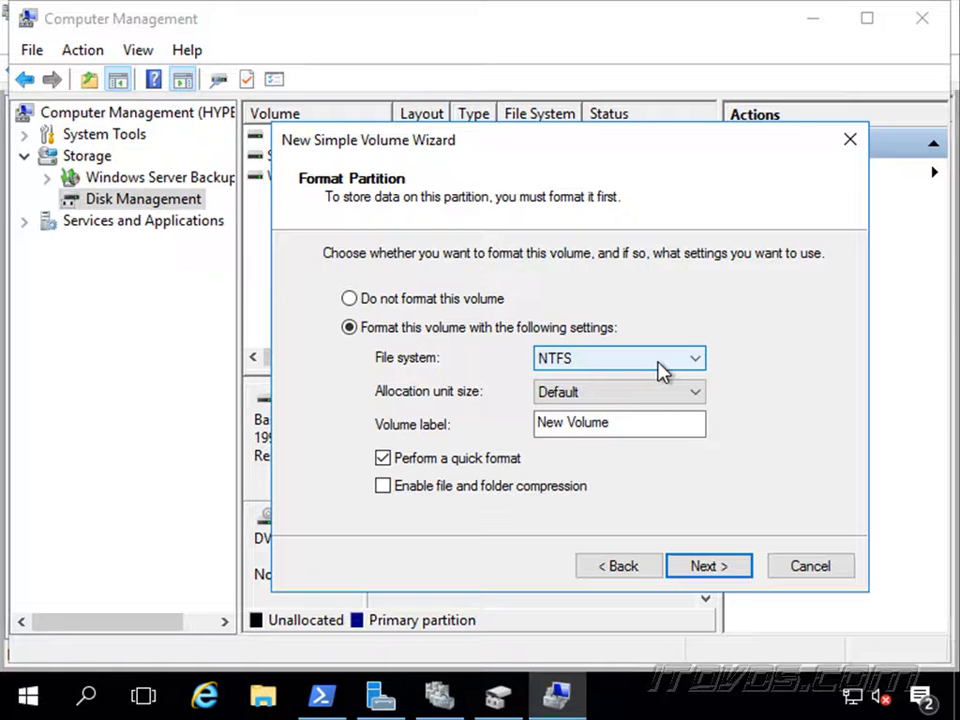
mouse_move(708, 566)
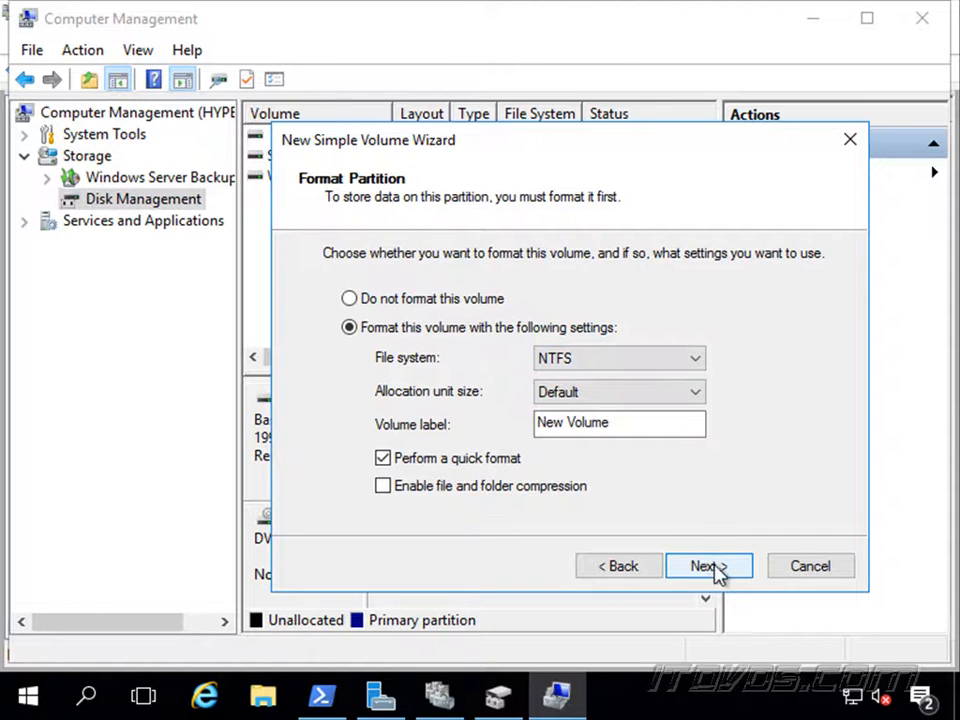
click(708, 566)
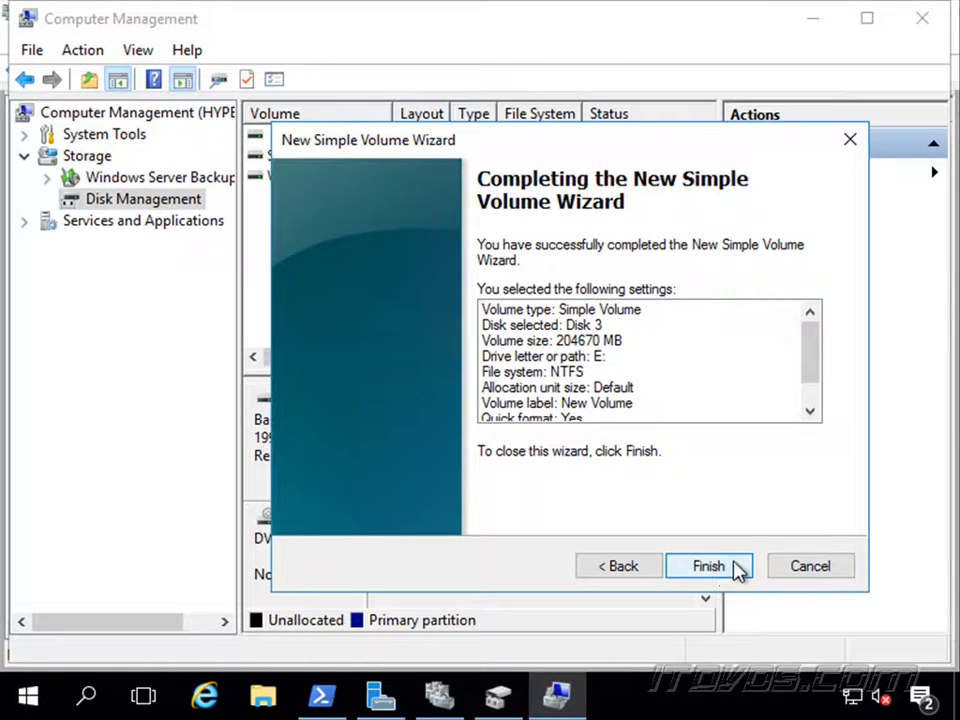
click(708, 566)
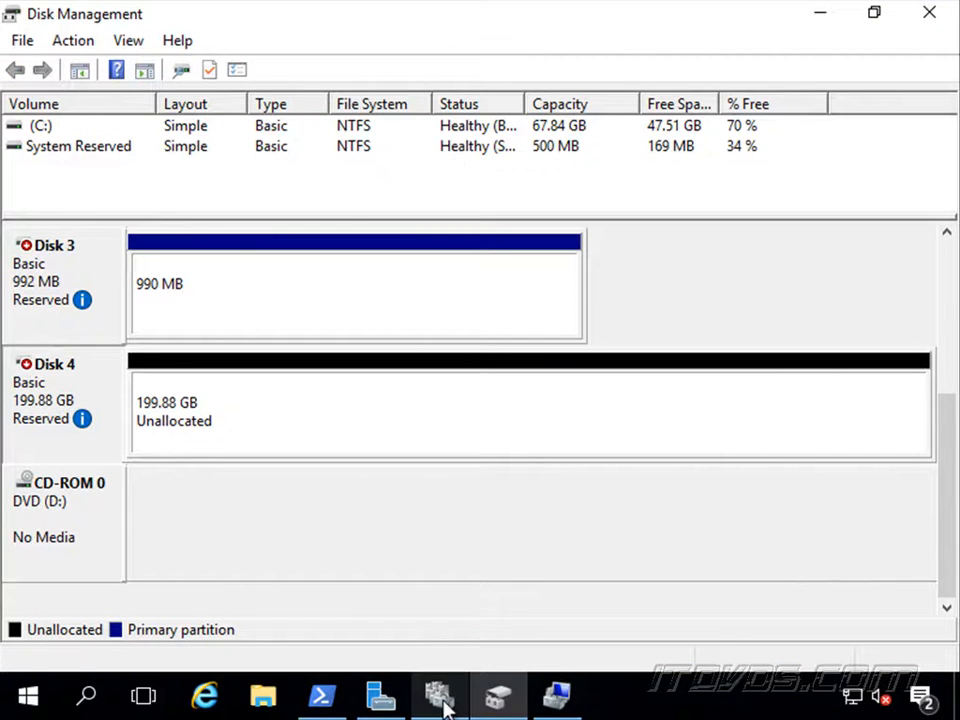
Turn off maintenance mode on Cluster Disk 2 so its 200 GB NTFS volume appears.
click(440, 696)
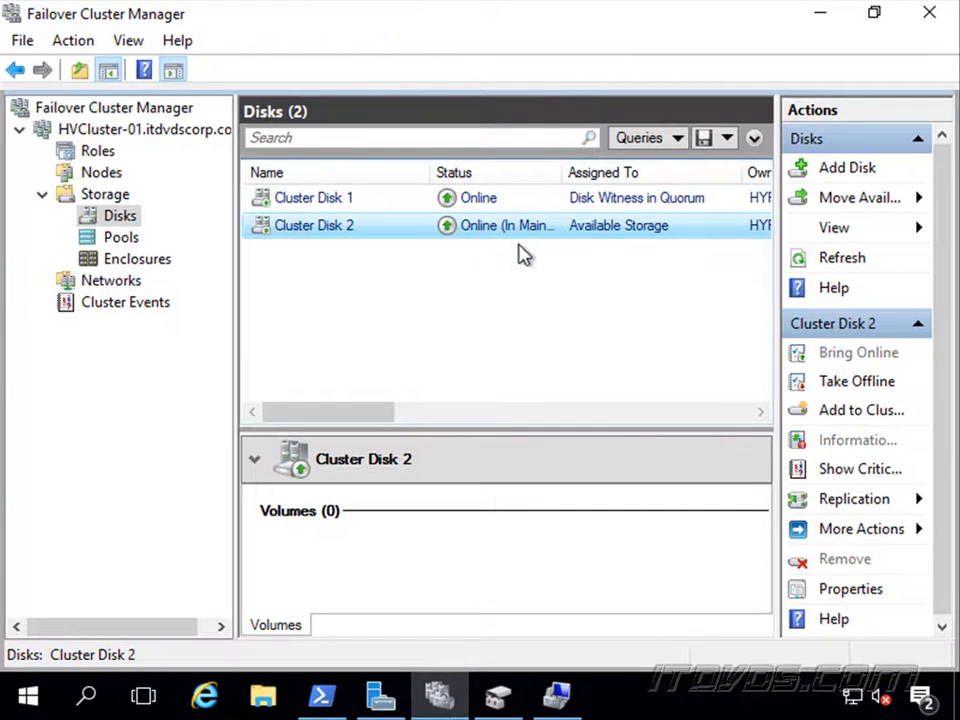
right_click(314, 224)
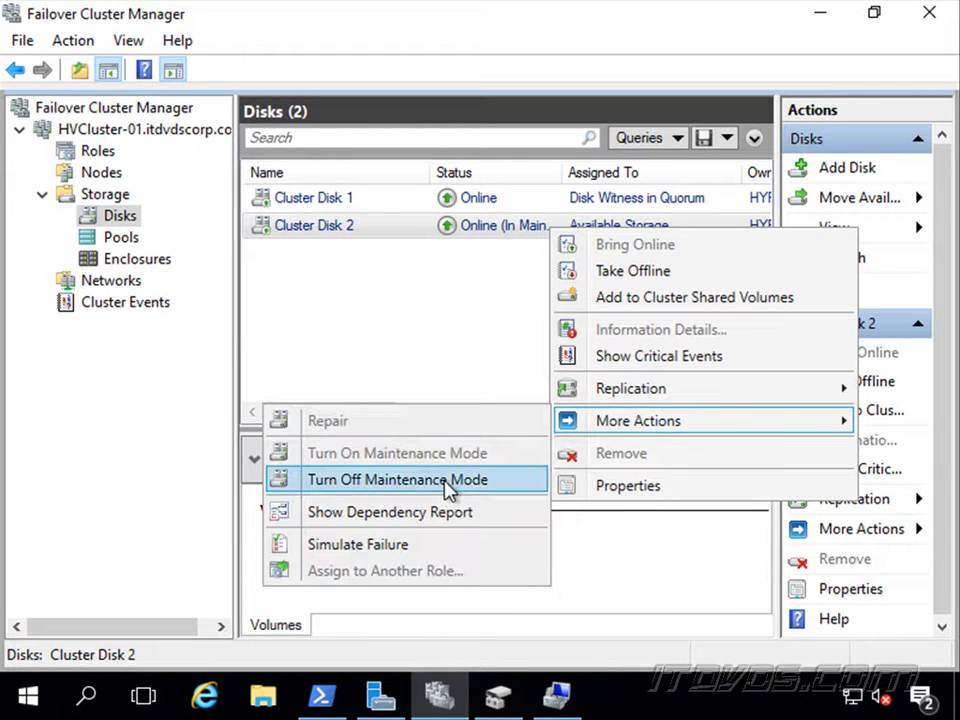
click(396, 480)
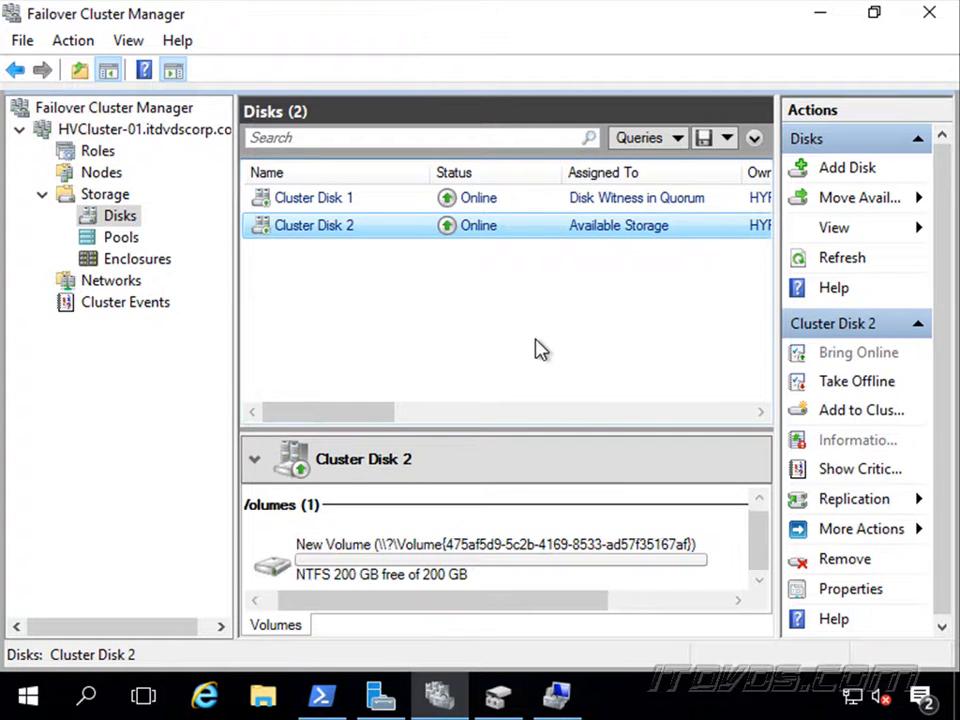
Add Cluster Disk 2 to Cluster Shared Volumes from its context menu.
right_click(314, 224)
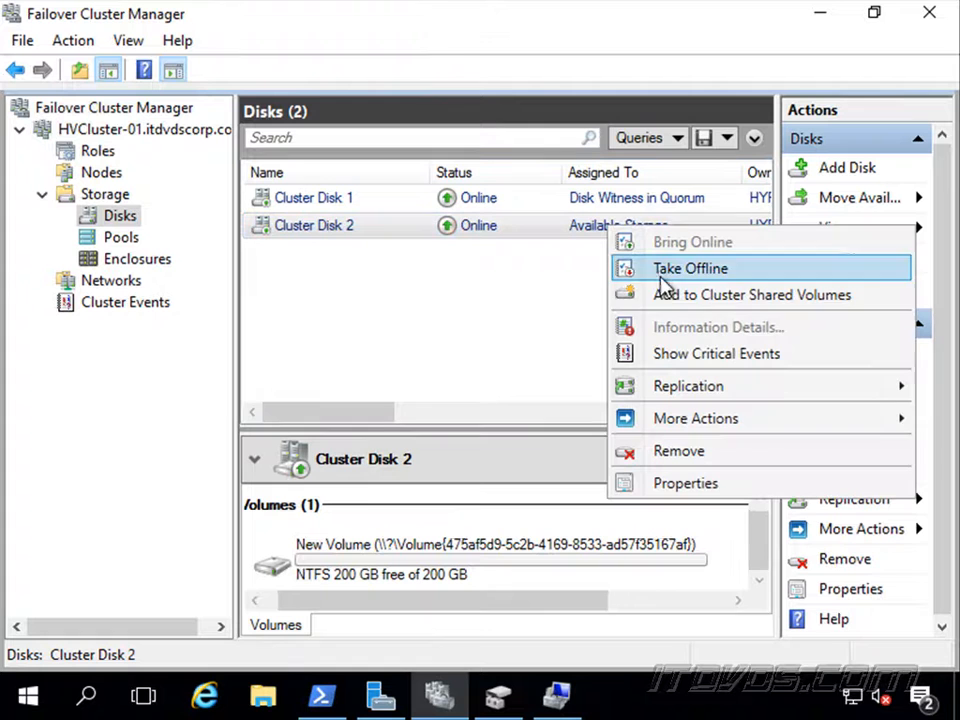
mouse_move(770, 296)
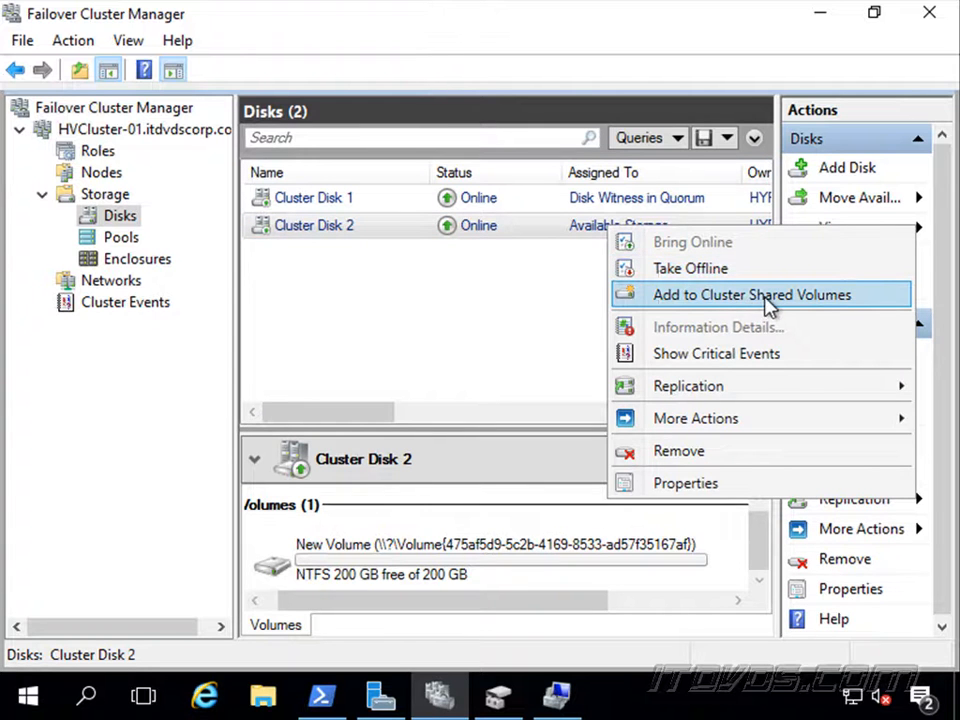
click(752, 294)
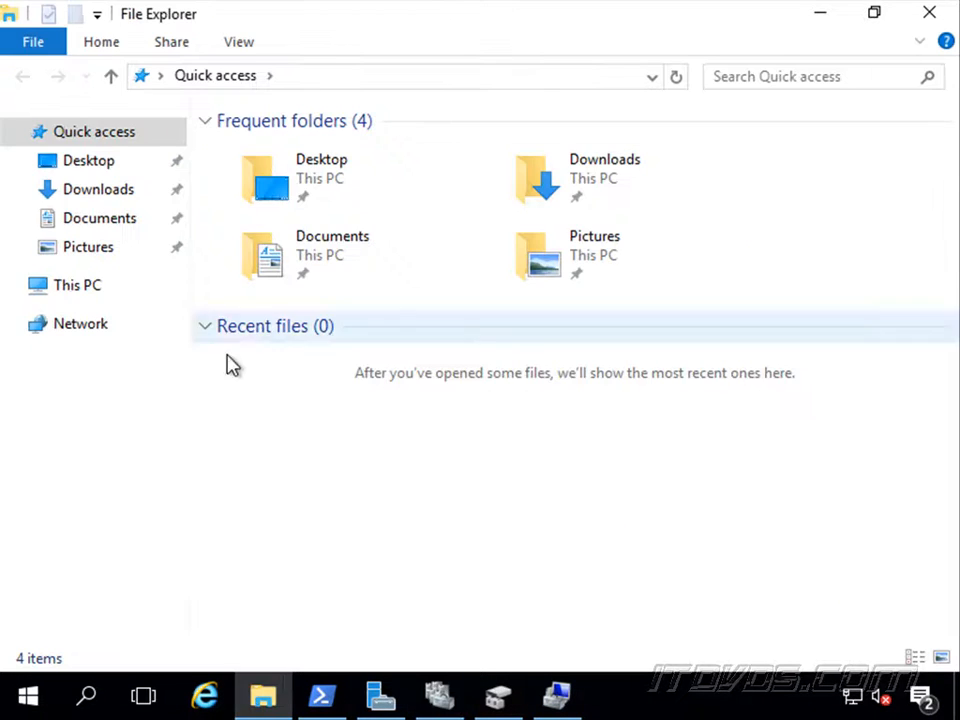
Browse into C:\ClusterStorage and the empty Volume1 folder.
click(76, 284)
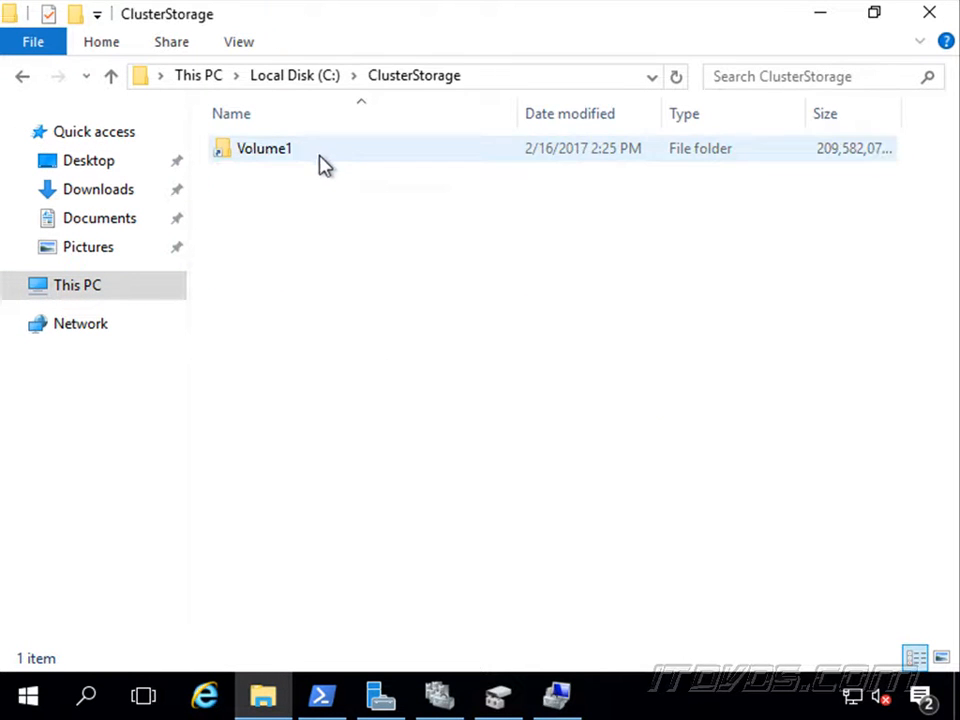
double_click(264, 148)
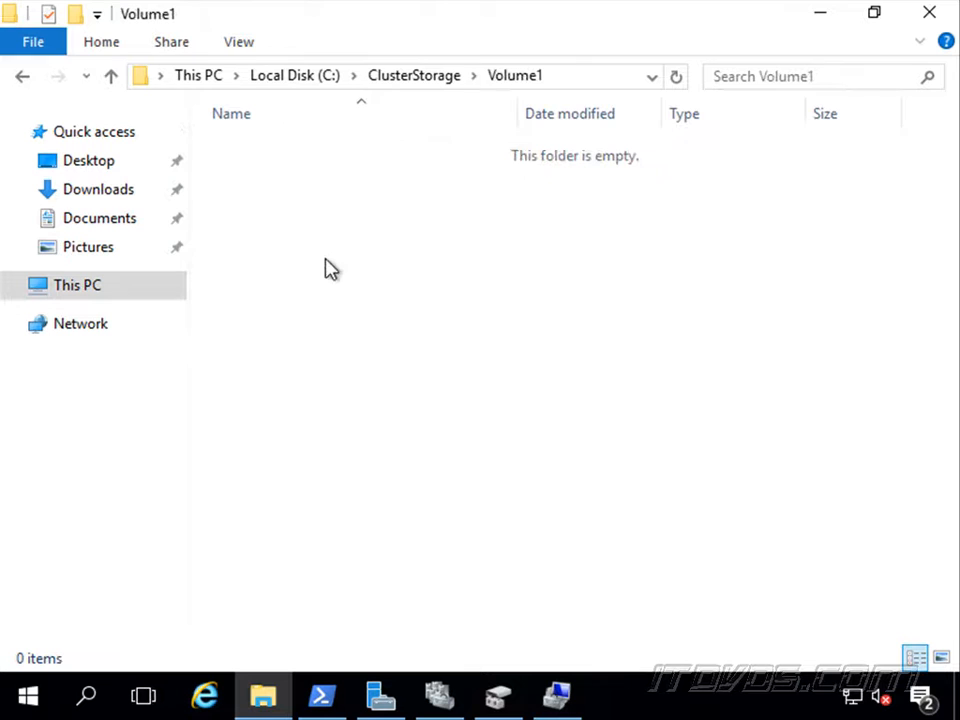